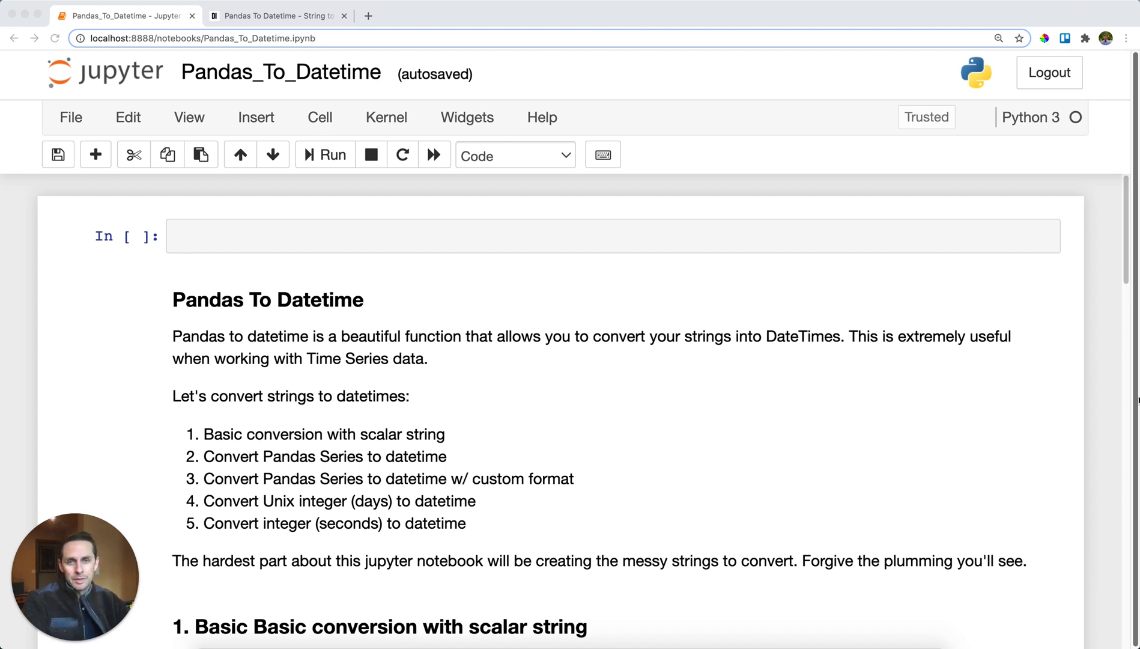
# Scroll past the intro to section 1's empty scalar-string code cell.
pyautogui.write('imp')
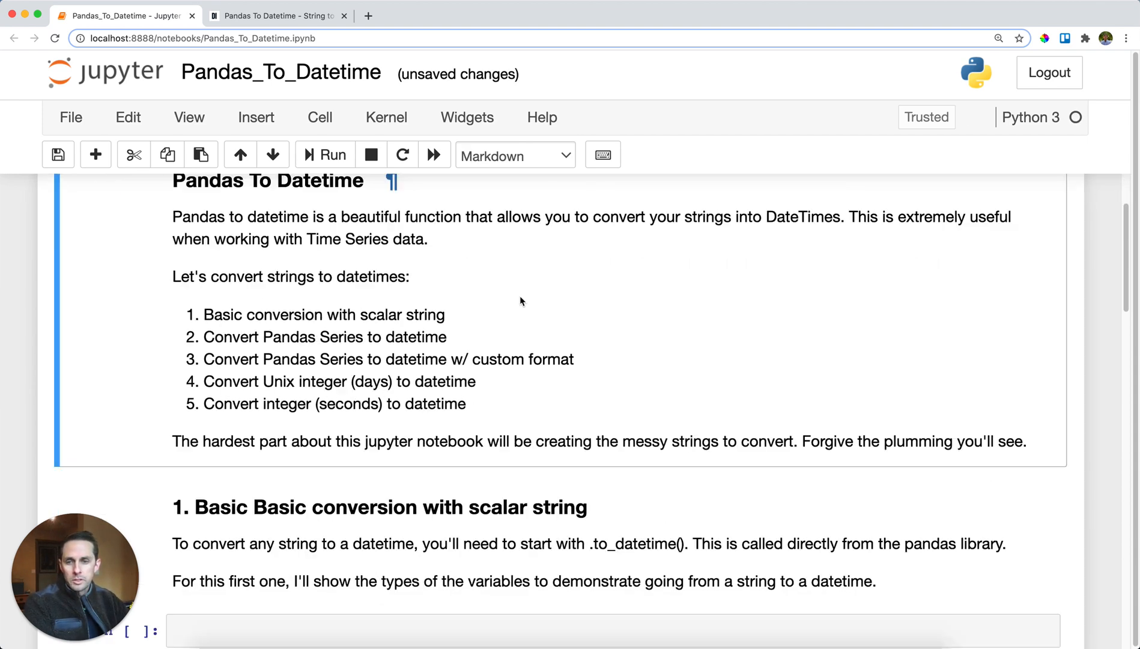
pyautogui.scroll(-3)
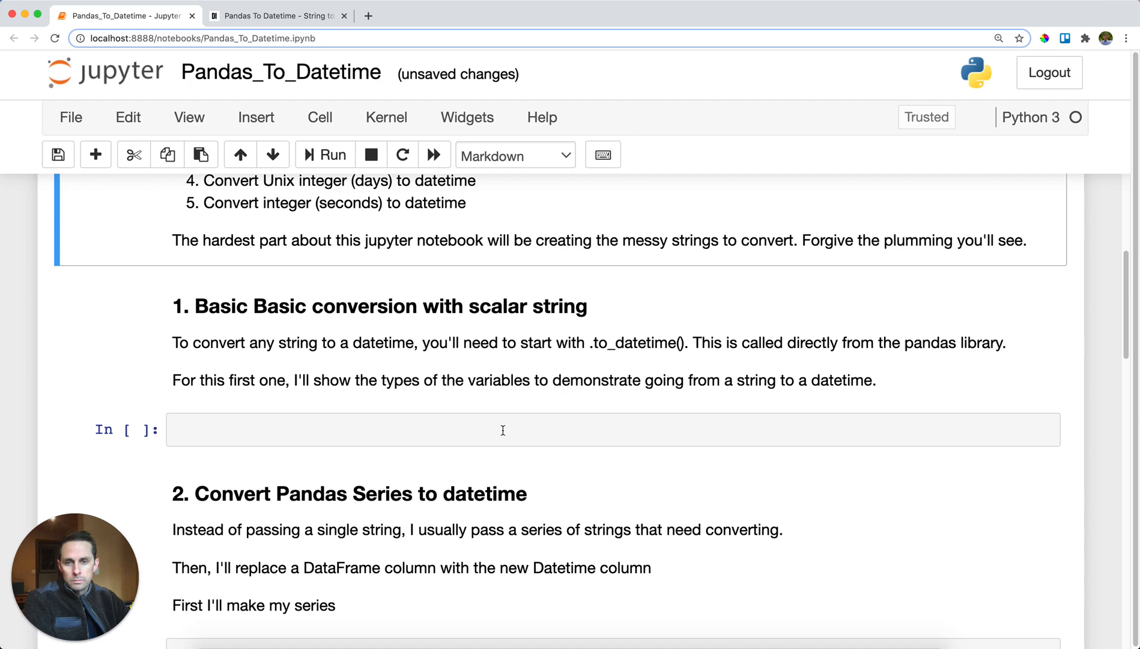
# Enter string_to_convert = '2020-02-01' with its print lines and walk through the code.
pyautogui.write("string_to_convert = '2020-02-01'")
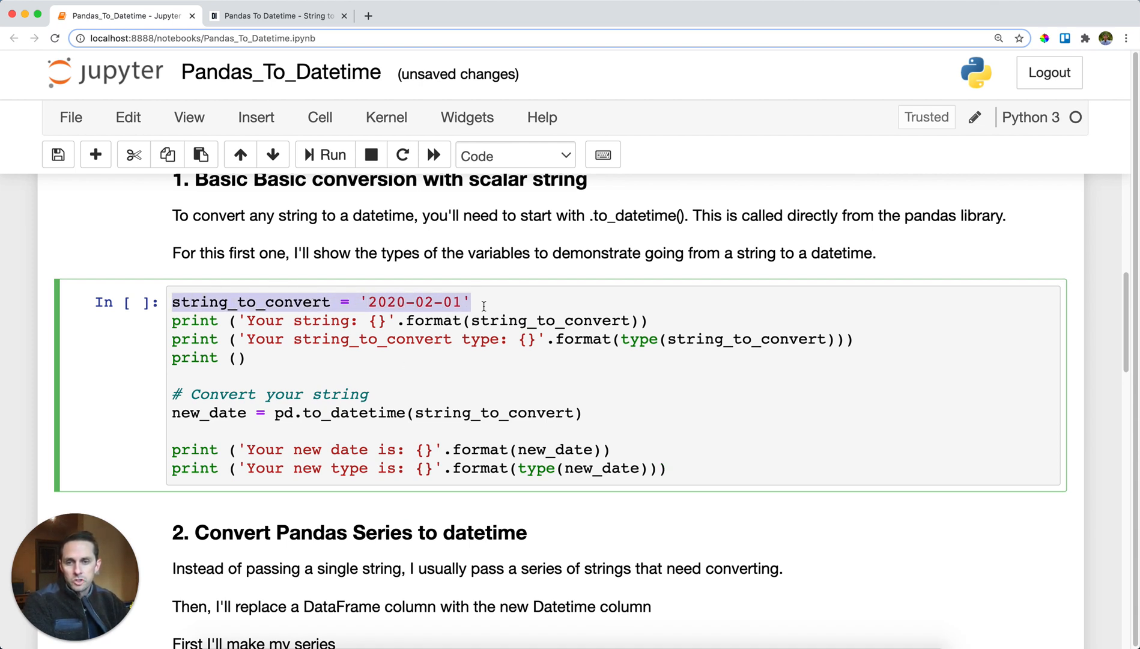
pyautogui.click(362, 301)
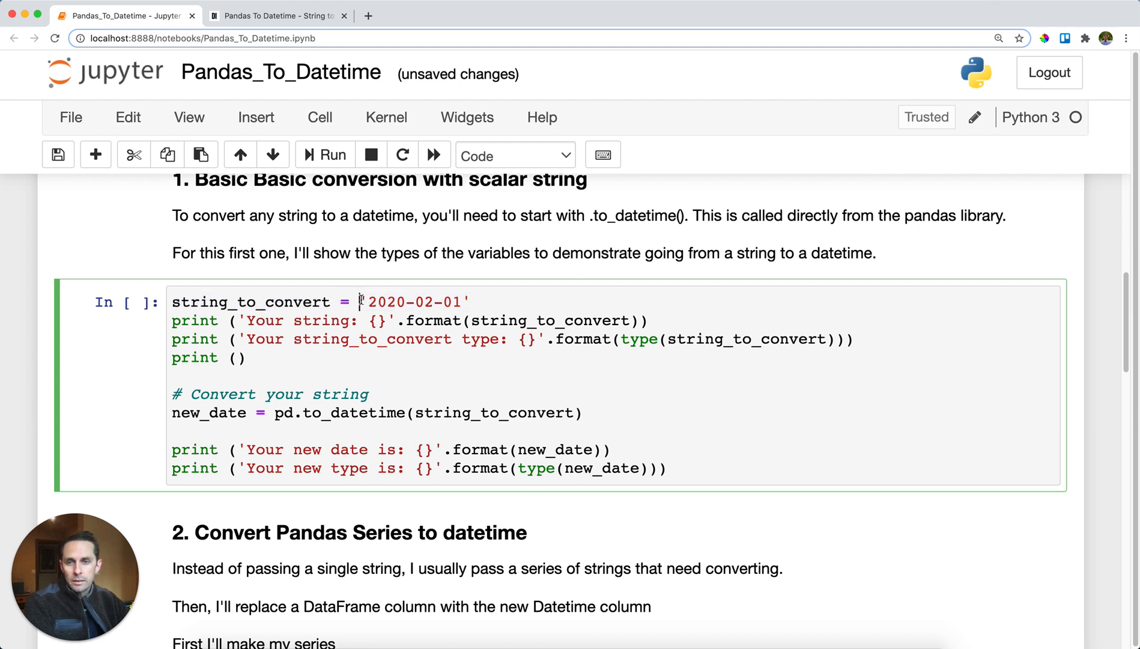
pyautogui.doubleClick(396, 302)
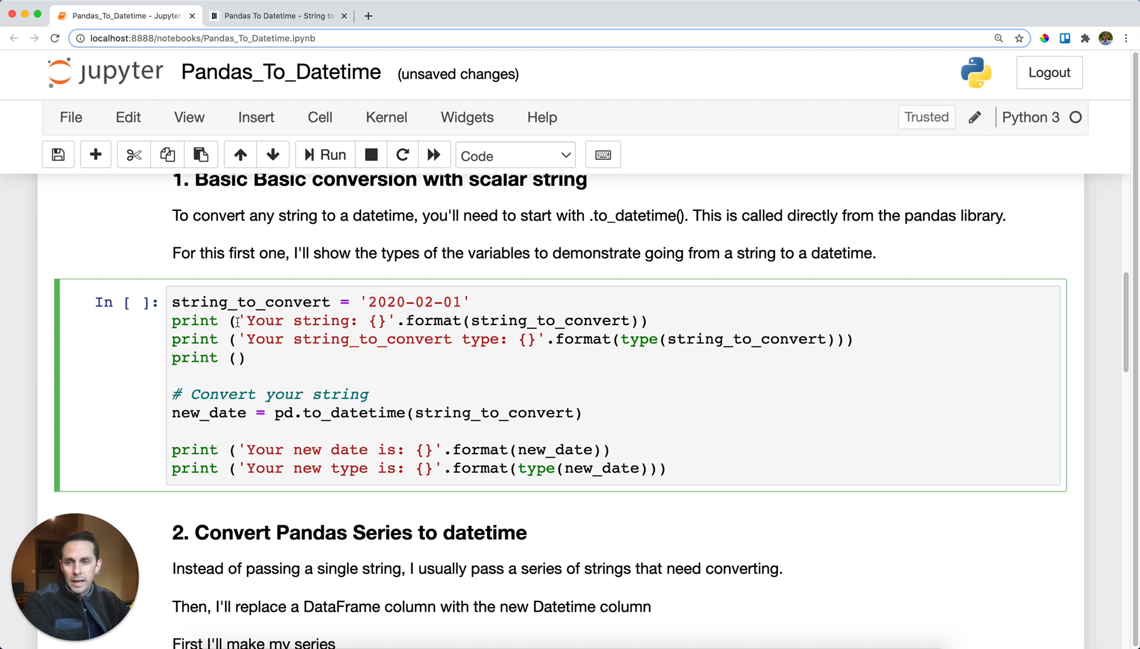
pyautogui.doubleClick(550, 320)
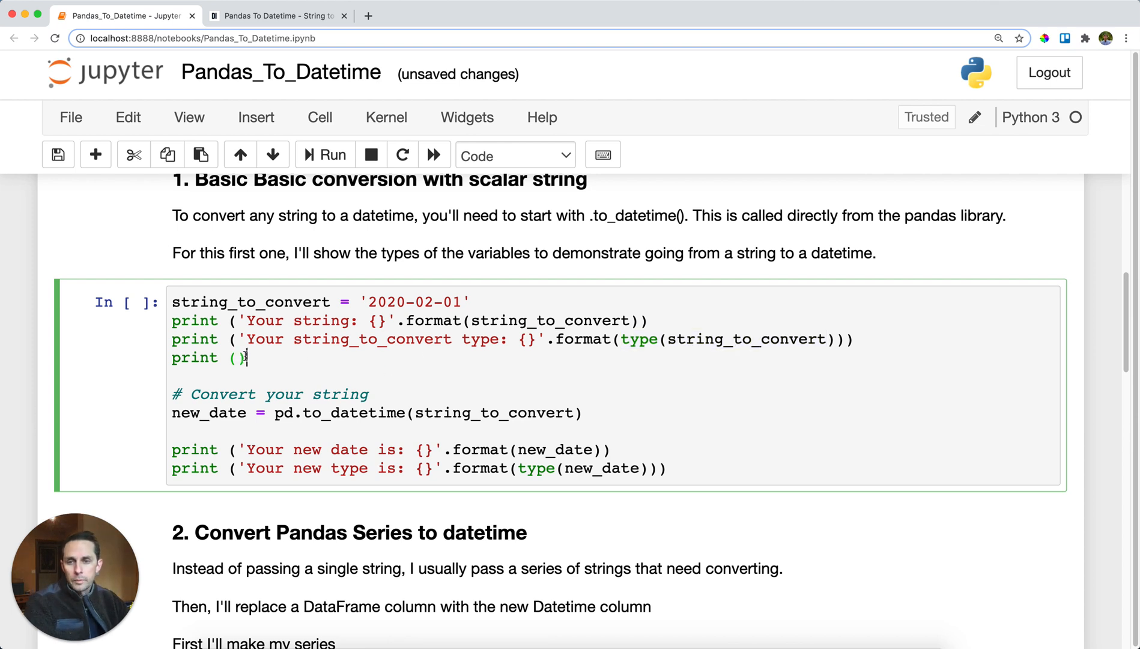
pyautogui.doubleClick(194, 358)
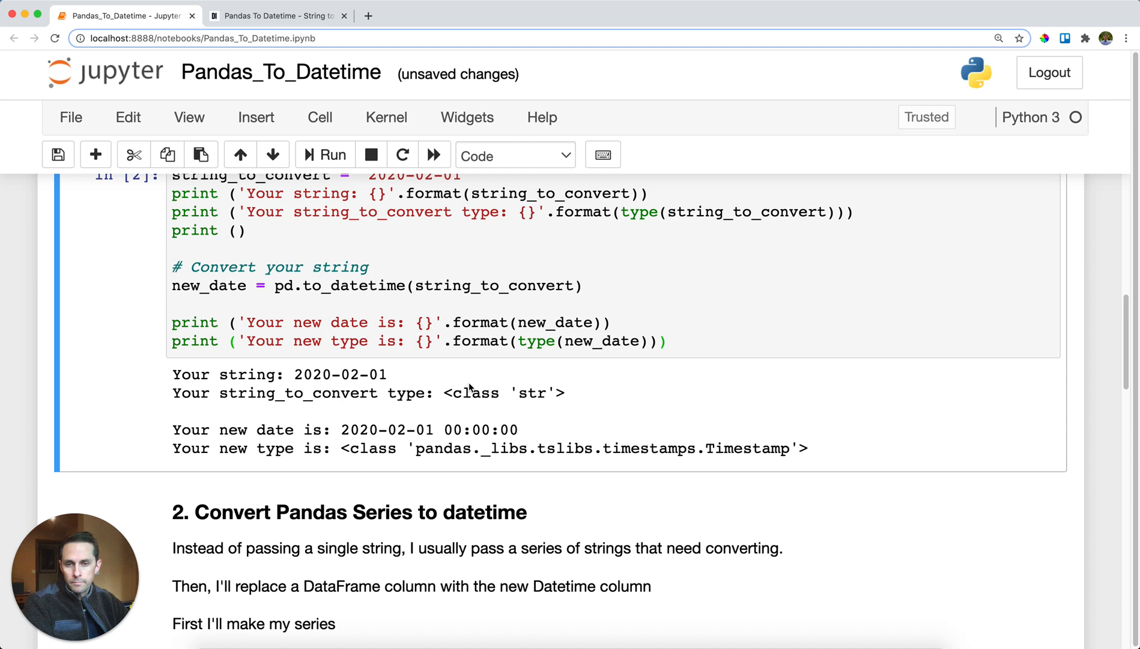
pyautogui.moveTo(445, 393); pyautogui.dragTo(565, 393)
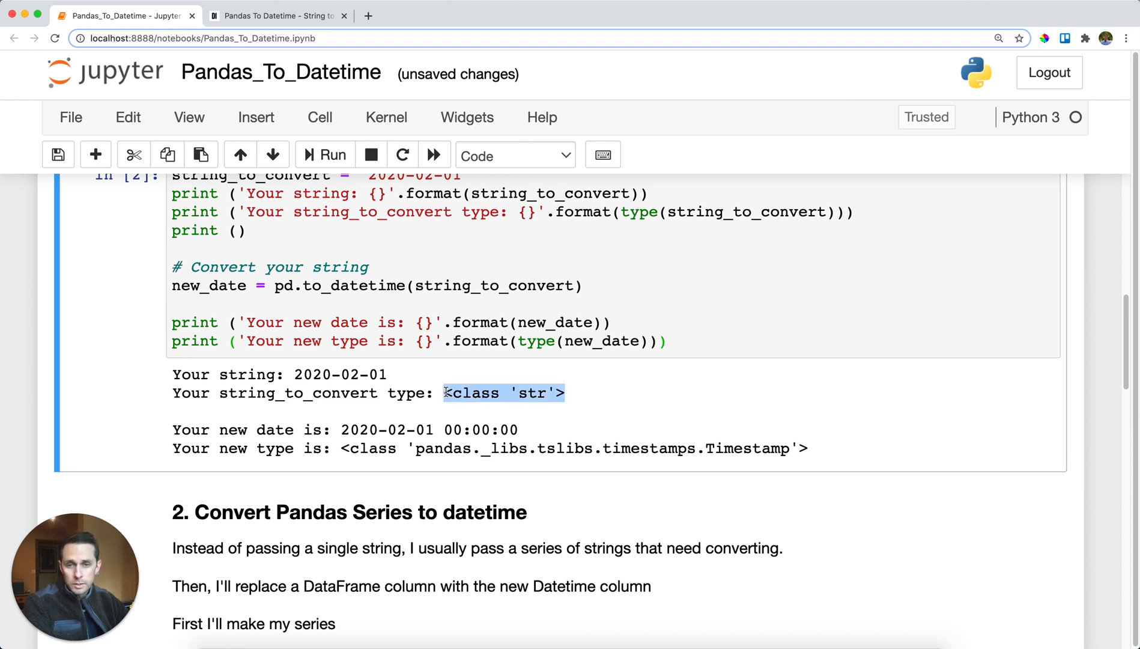
pyautogui.click(541, 433)
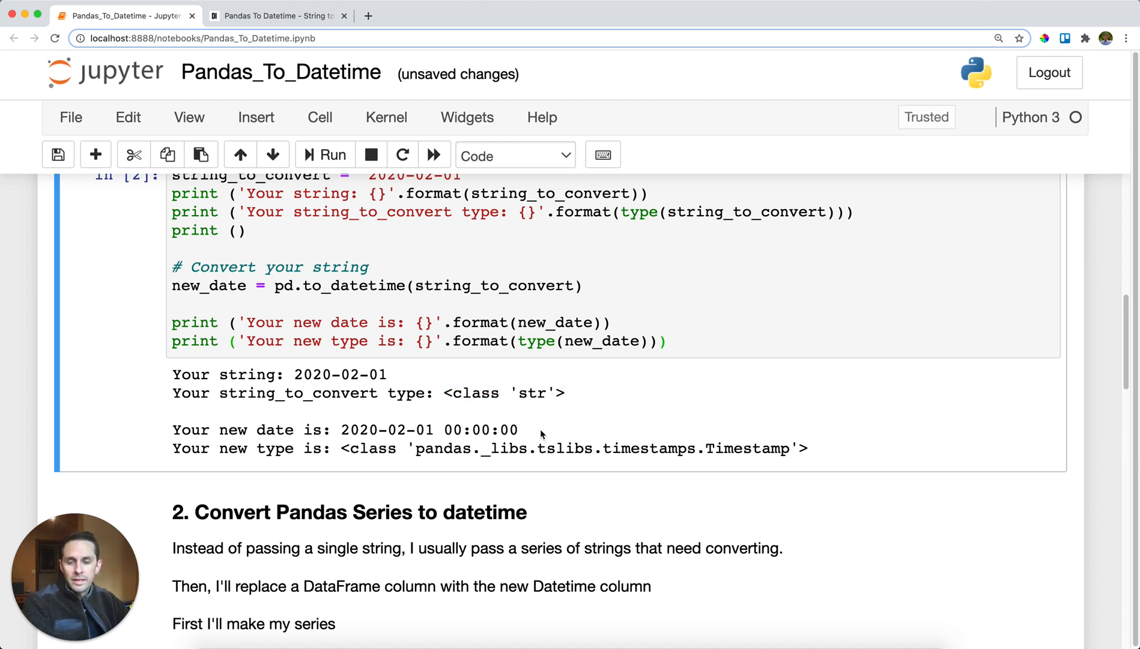
pyautogui.moveTo(340, 429); pyautogui.dragTo(518, 429)
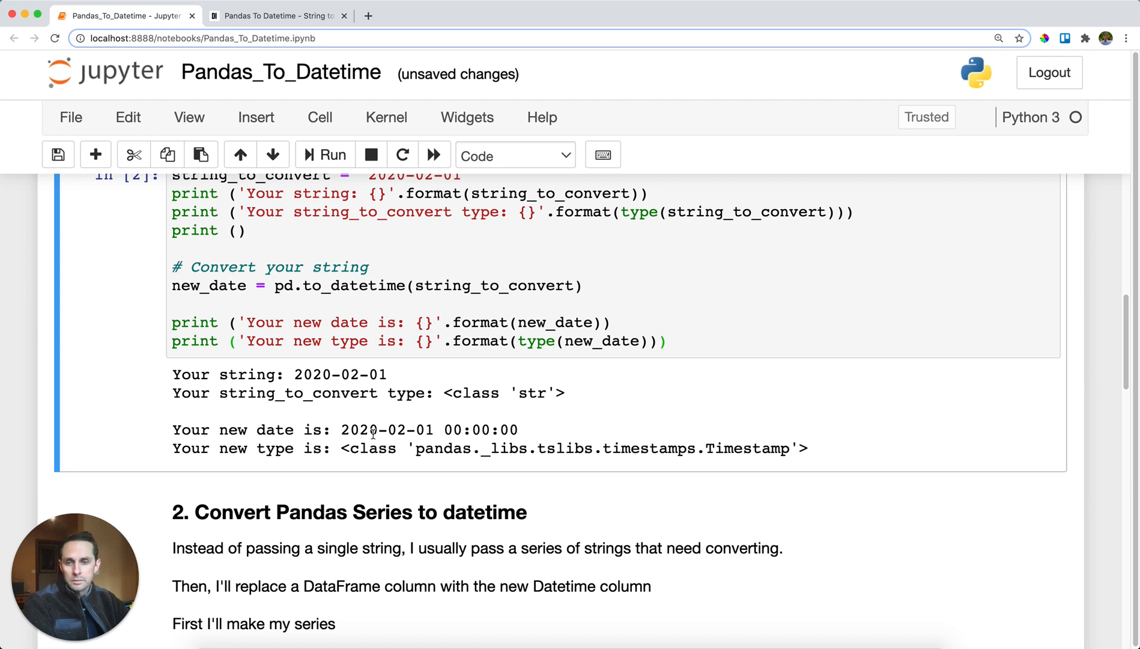
pyautogui.doubleClick(277, 448)
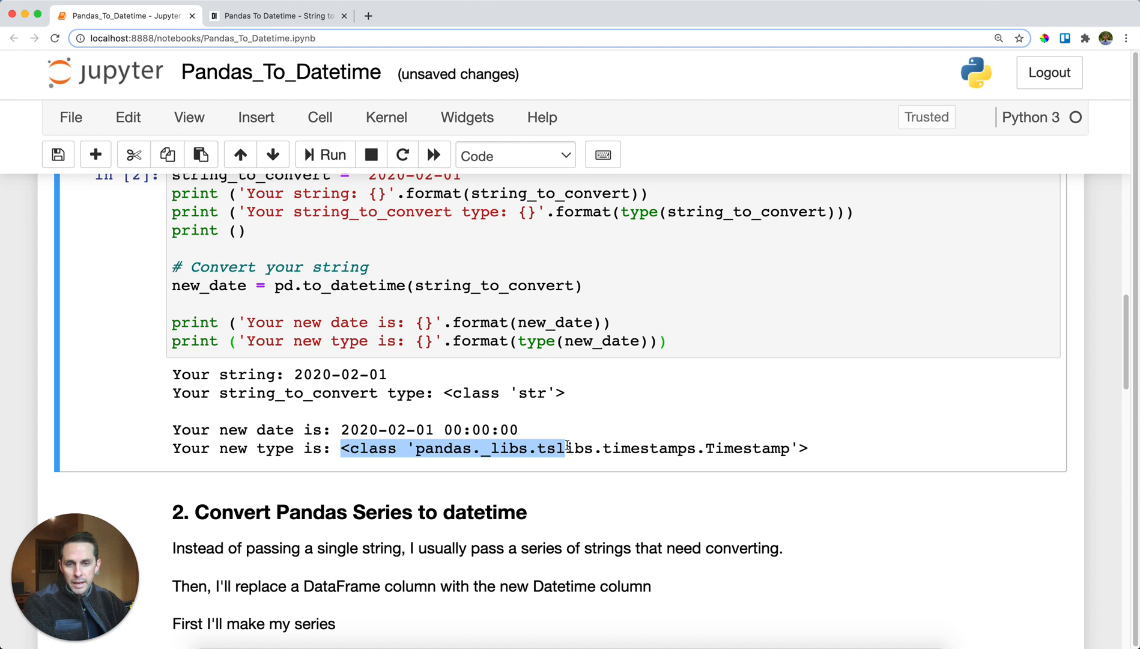
pyautogui.moveTo(567, 448); pyautogui.dragTo(807, 448)
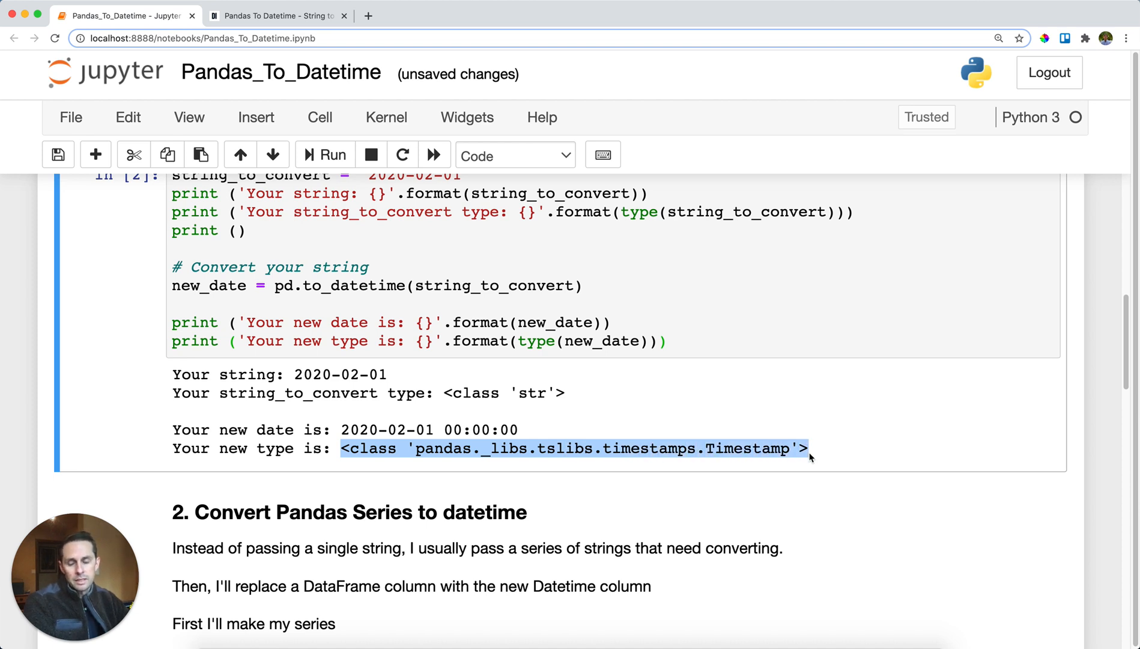
pyautogui.click(834, 418)
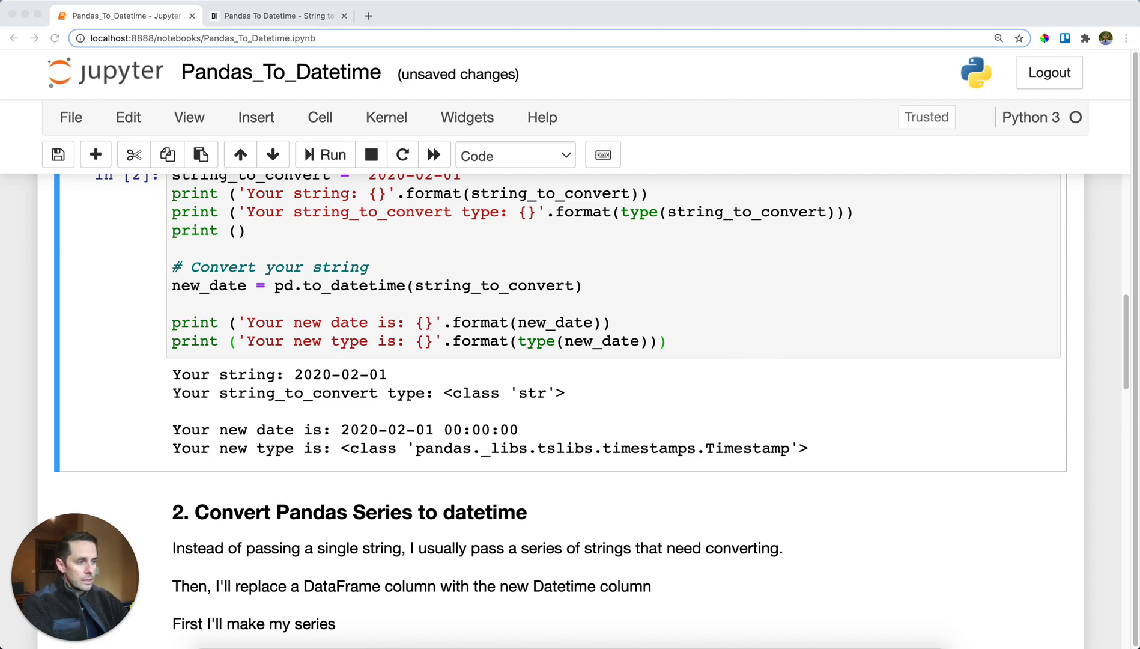
# Show the four-date object Series, then convert it with s = pd.to_datetime(s).
pyautogui.scroll(-3)
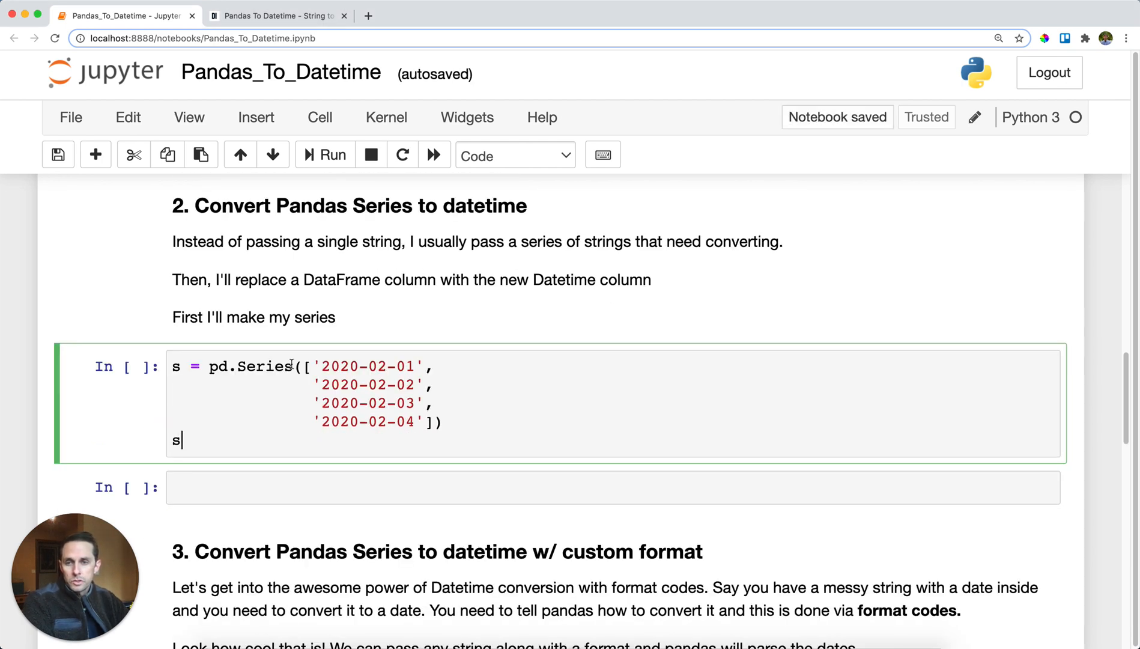
pyautogui.moveTo(305, 366); pyautogui.dragTo(425, 422)
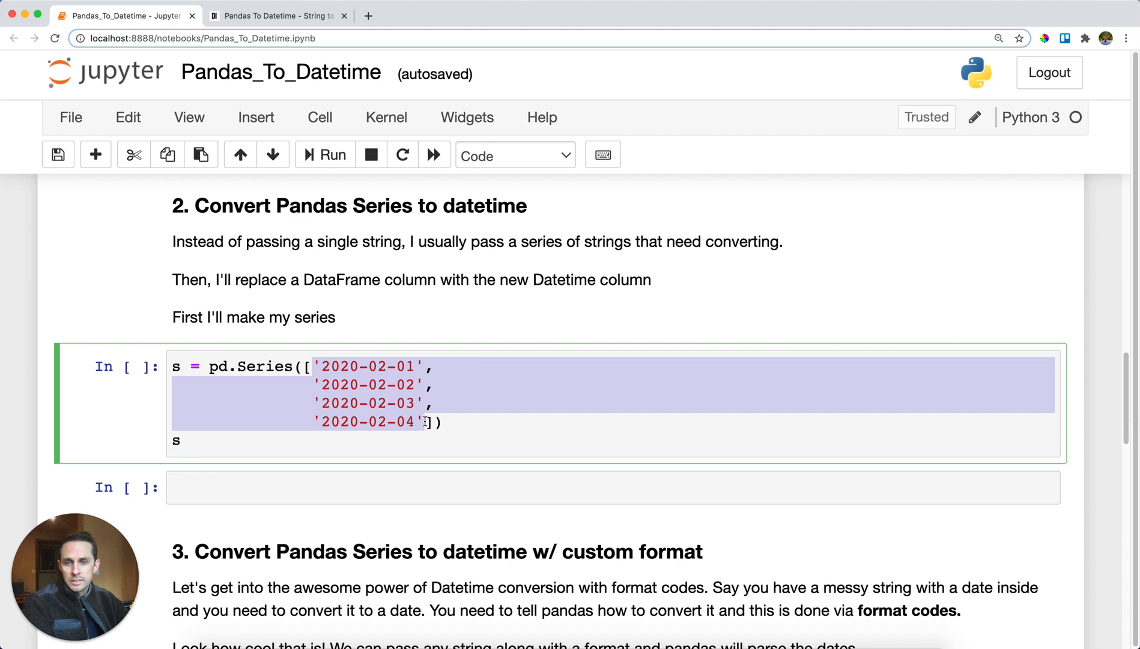
pyautogui.click(428, 421)
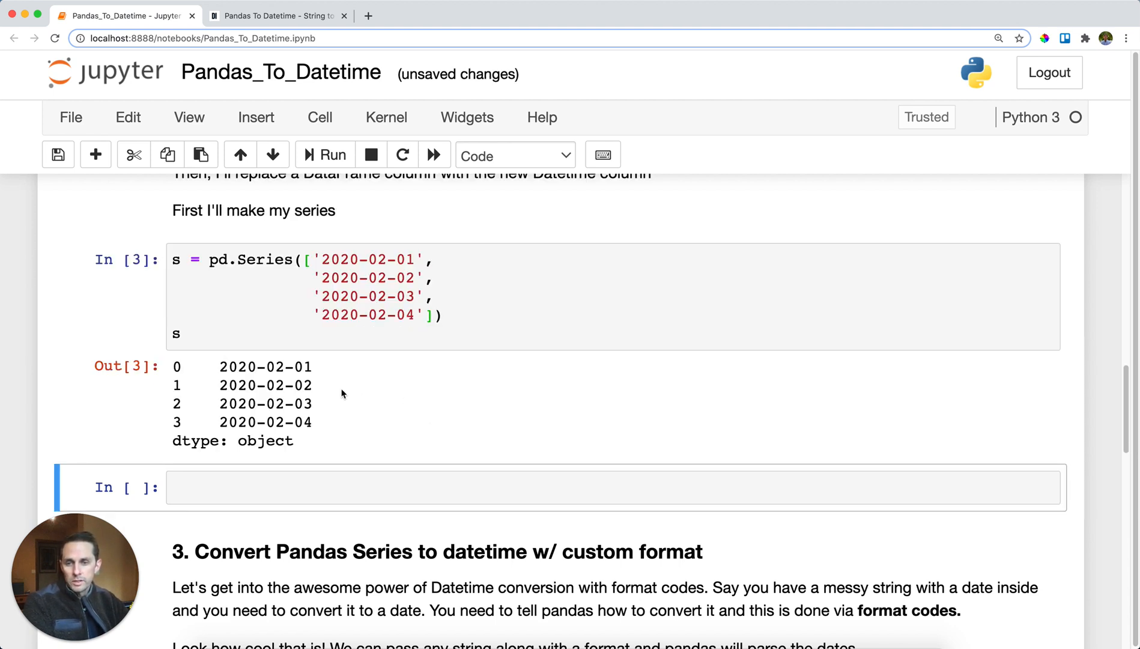
pyautogui.doubleClick(195, 441)
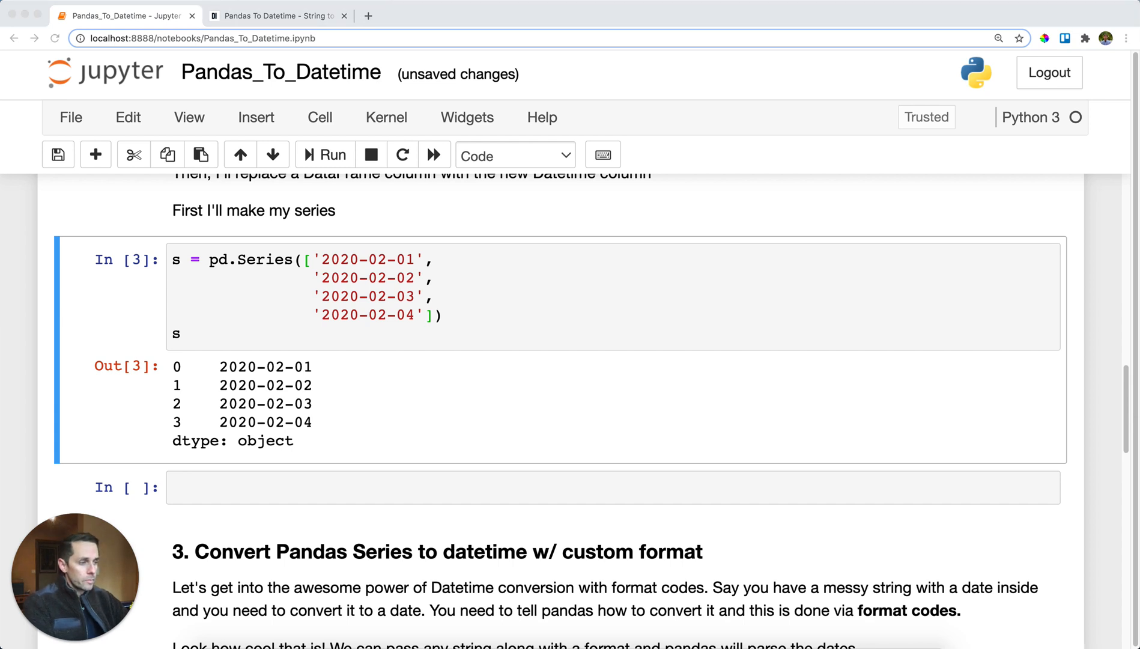
pyautogui.moveTo(269, 464)
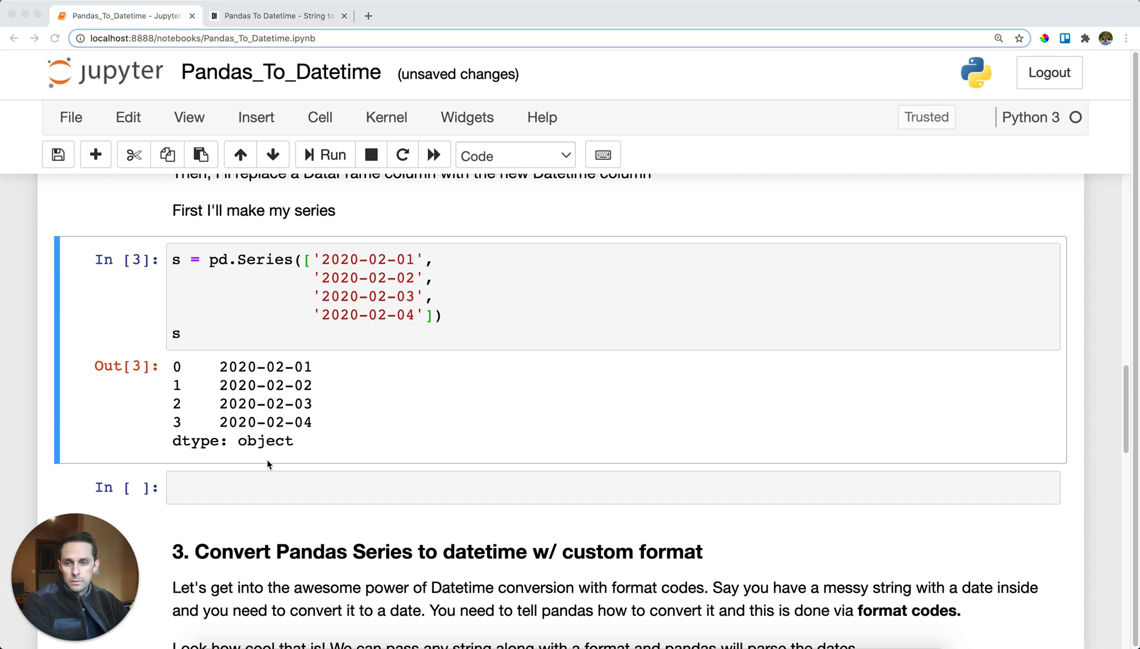
pyautogui.write('s = pd.to_datetime(s)')
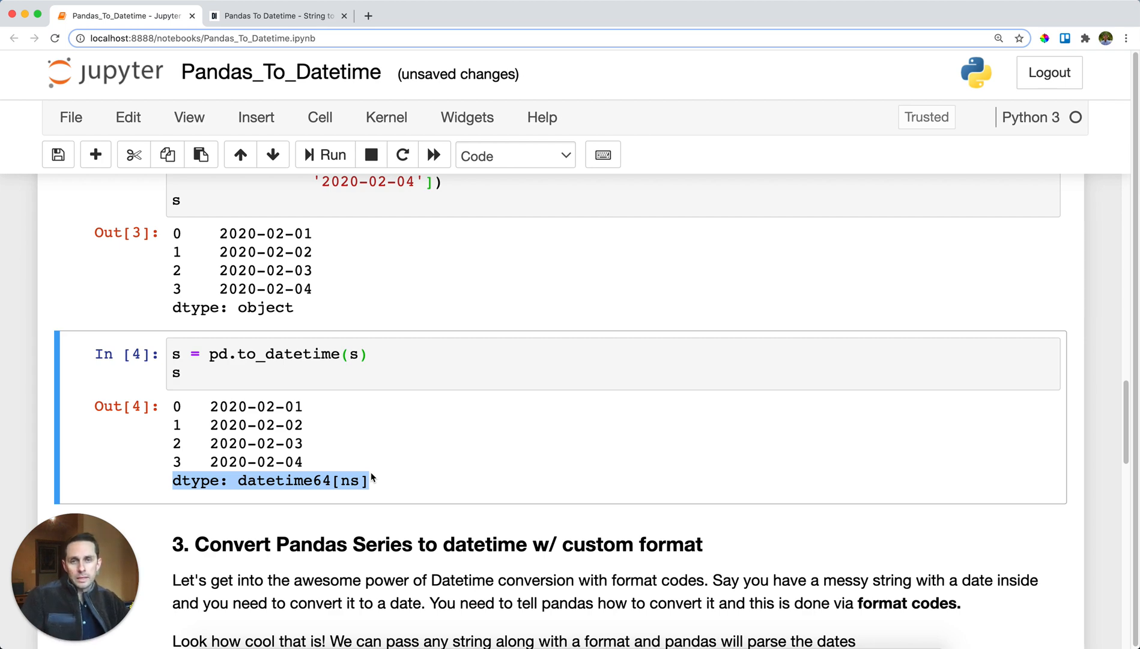
pyautogui.scroll(-3)
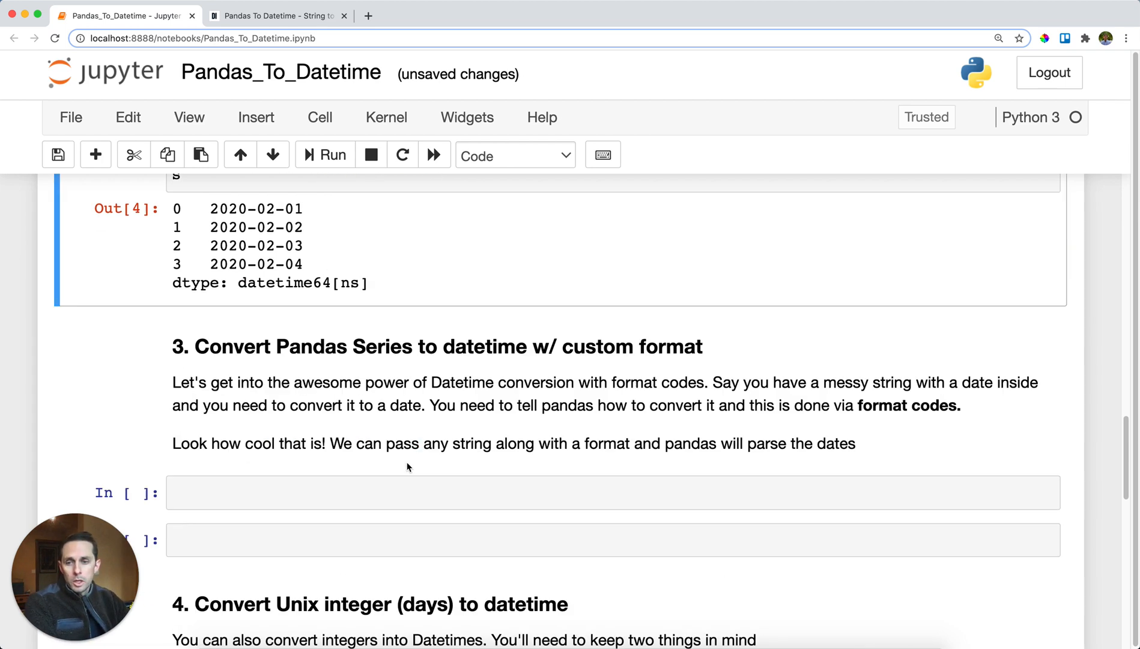
# Scroll to section 3's four 'My 3date is …' strings and open the format-code article.
pyautogui.scroll(-3)
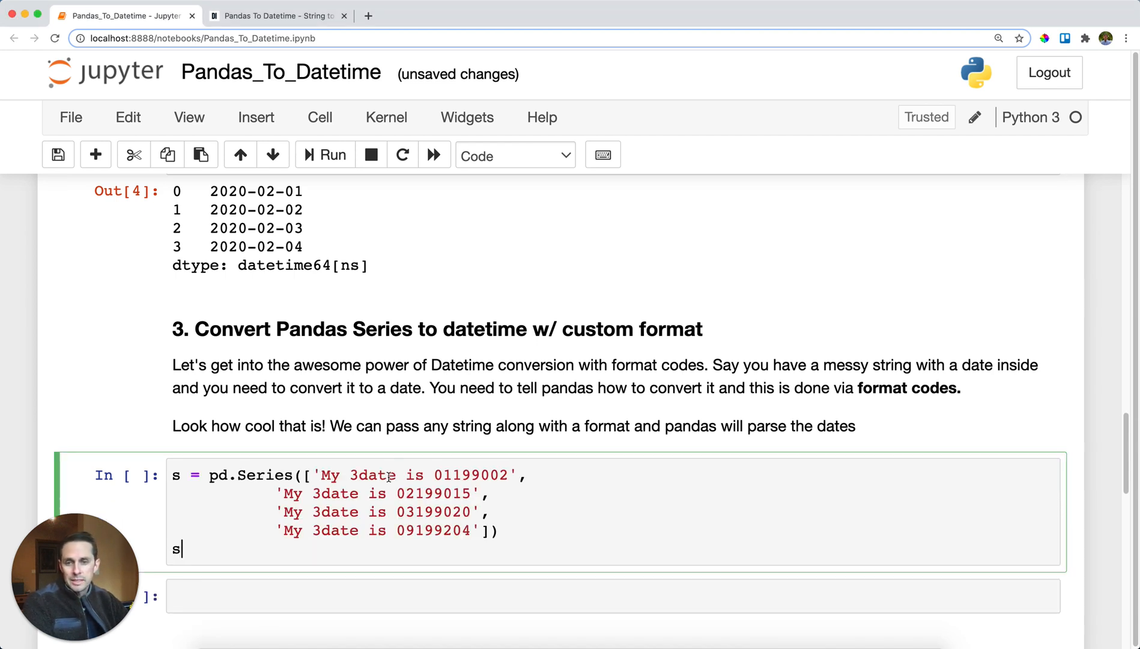
pyautogui.scroll(-3)
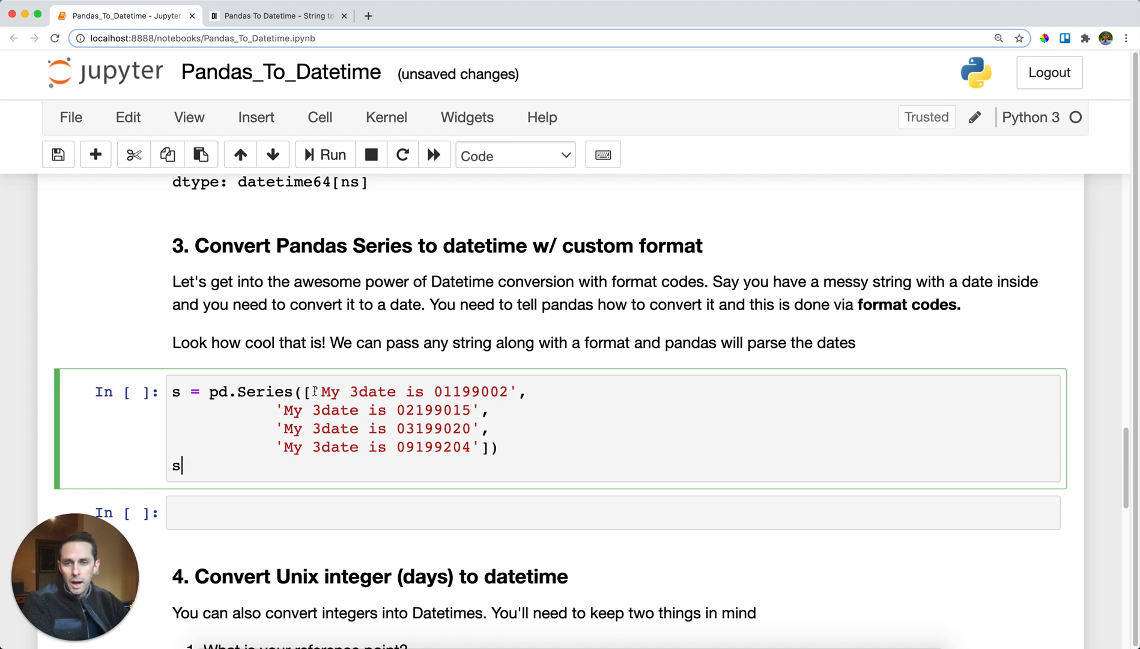
pyautogui.doubleClick(329, 392)
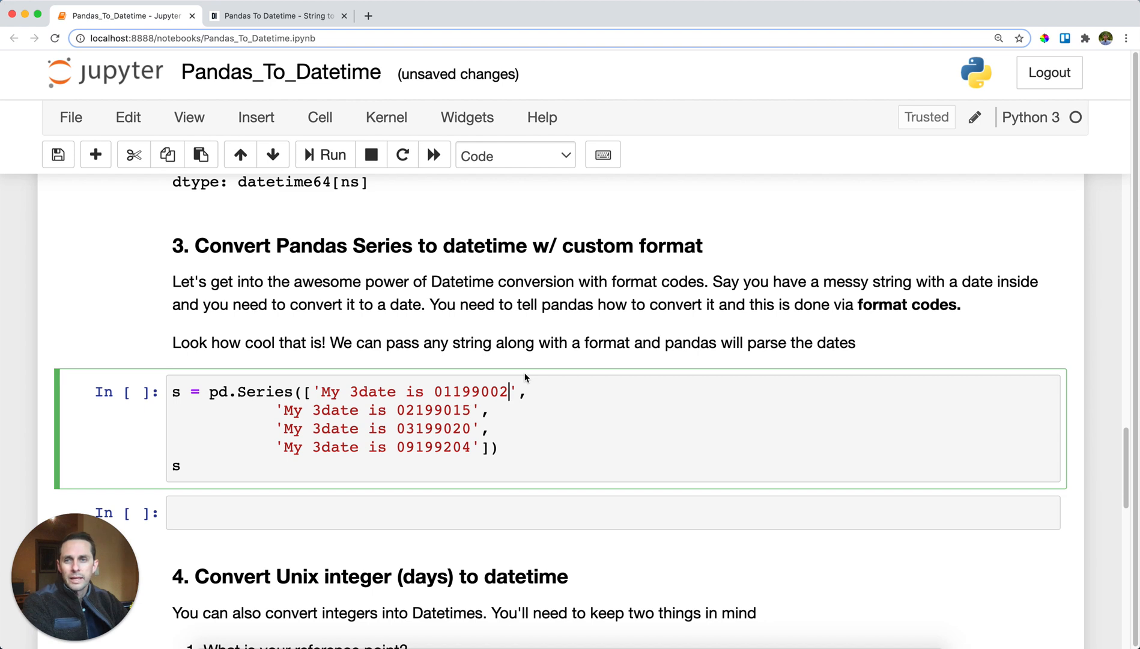
pyautogui.moveTo(485, 325)
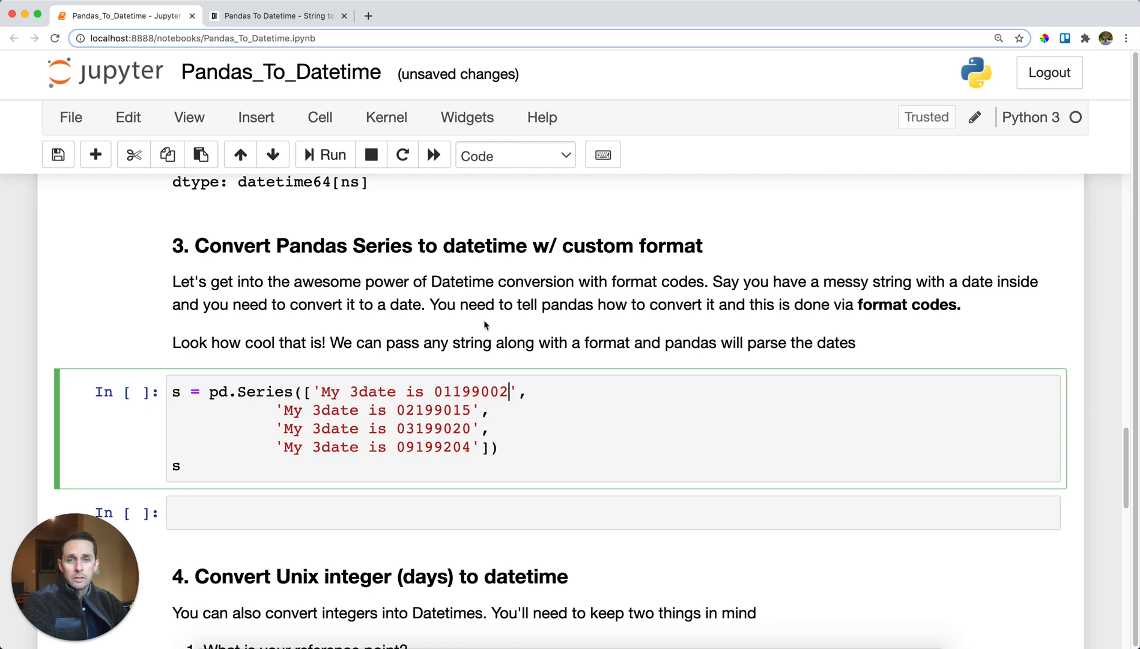
pyautogui.click(275, 15)
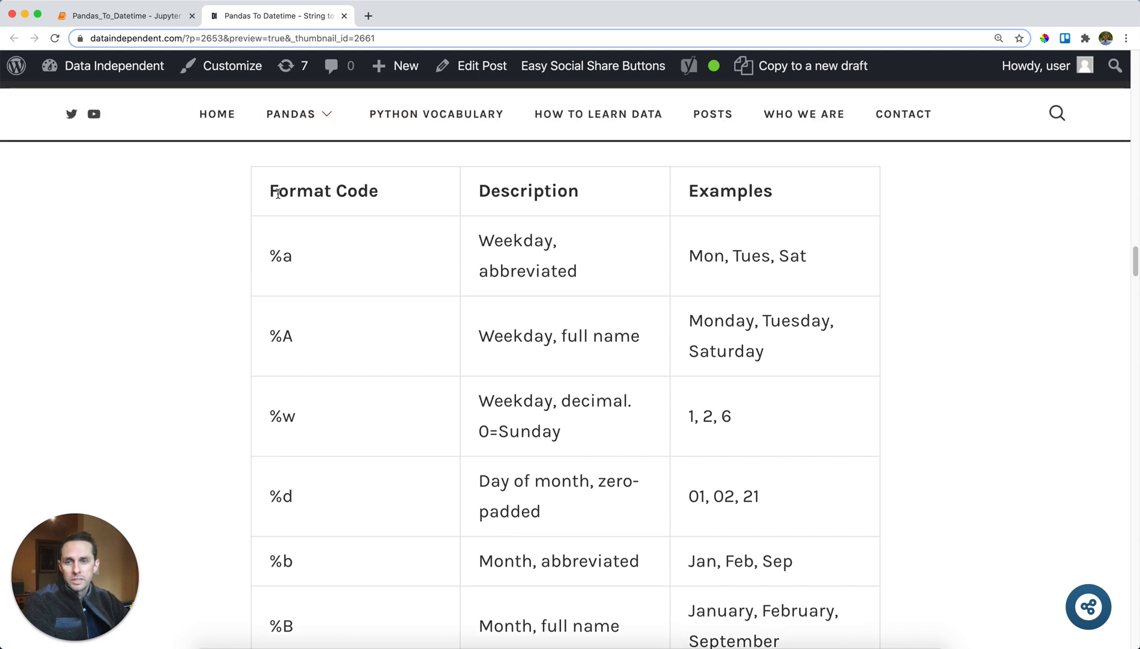
pyautogui.moveTo(479, 197)
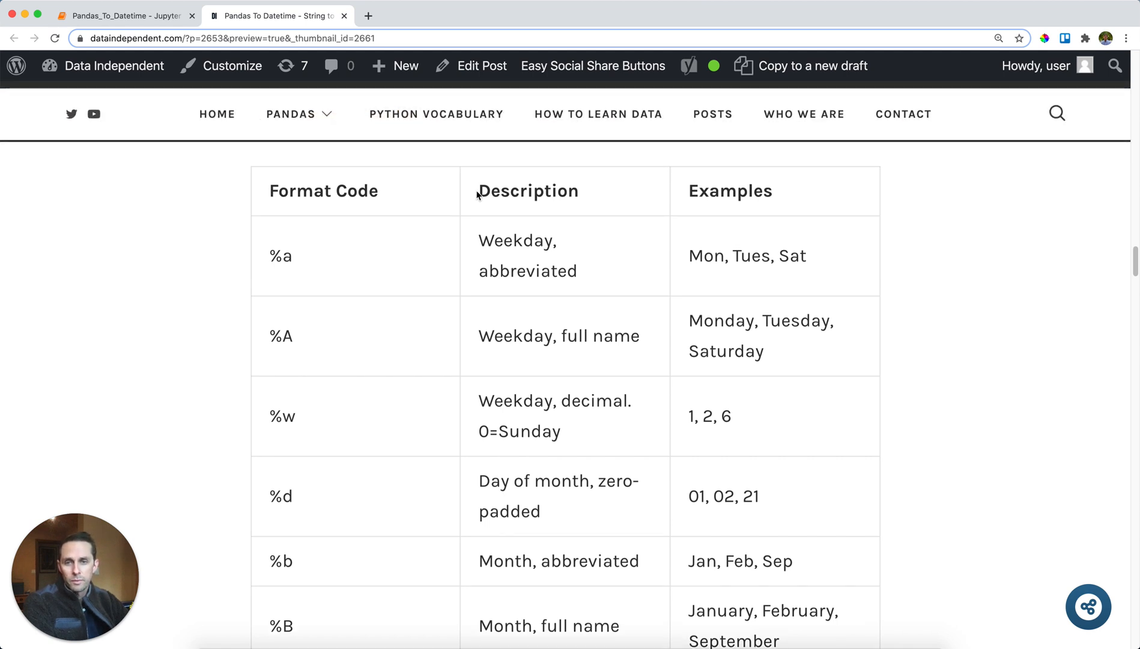
pyautogui.moveTo(791, 198)
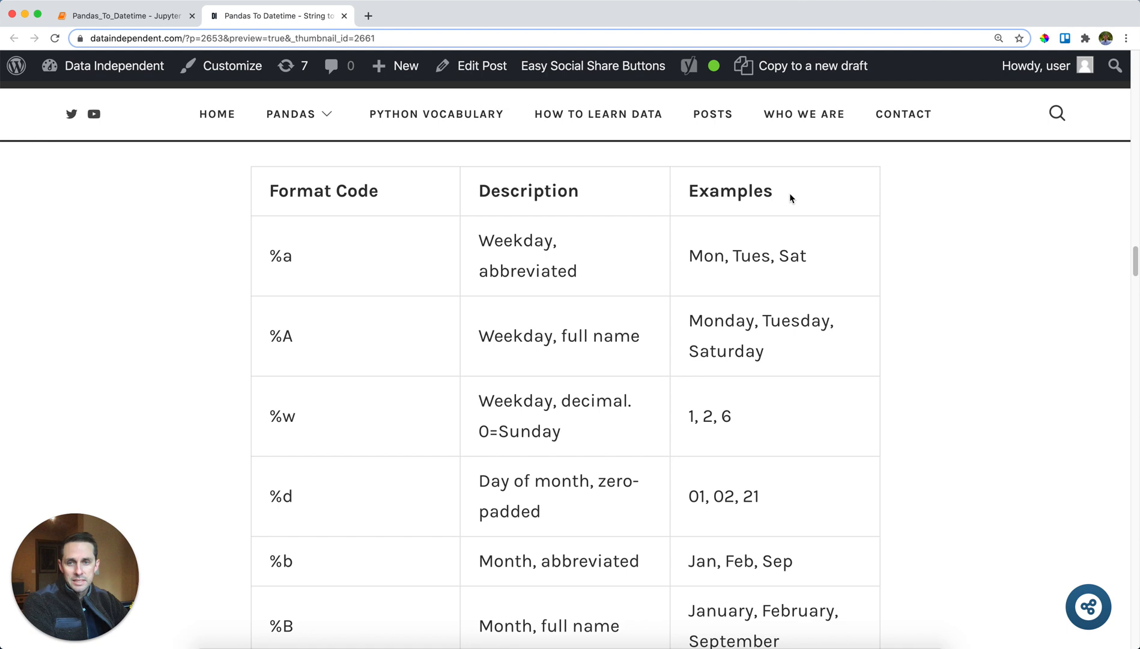
# Return from the format-code table to the notebook tab.
pyautogui.click(126, 15)
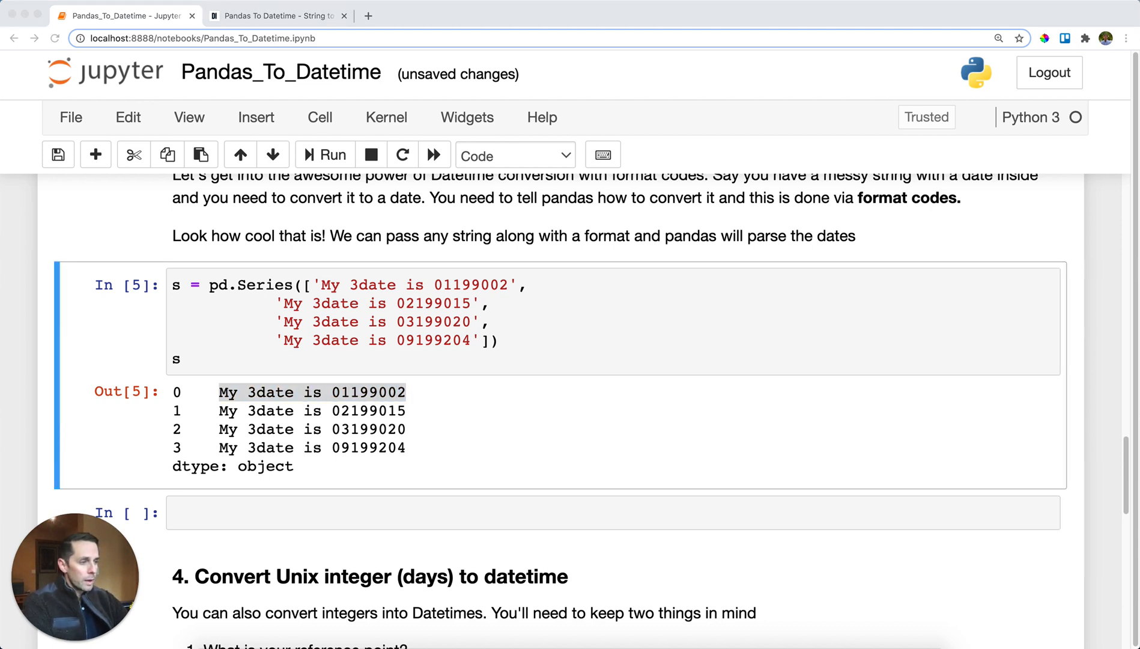
# Parse the Series with format "My 3date is %m%Y%d", highlighting the literal prefix.
pyautogui.write('s = pd.to_datetime(s, format="My 3date is %m%Y%d")')
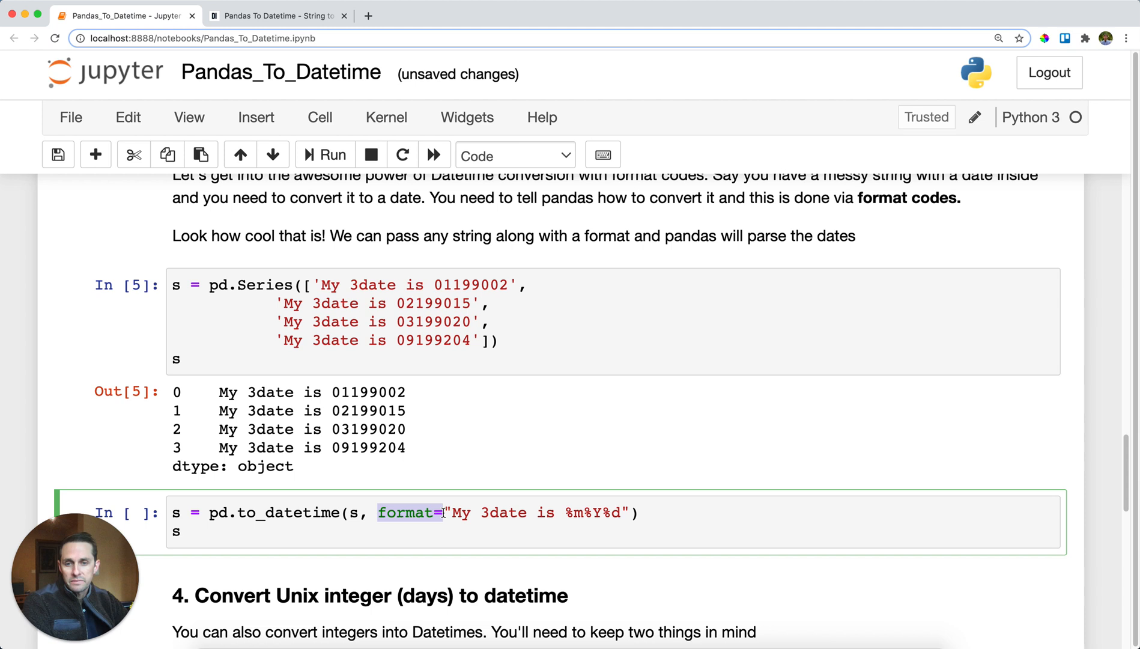
pyautogui.moveTo(445, 508)
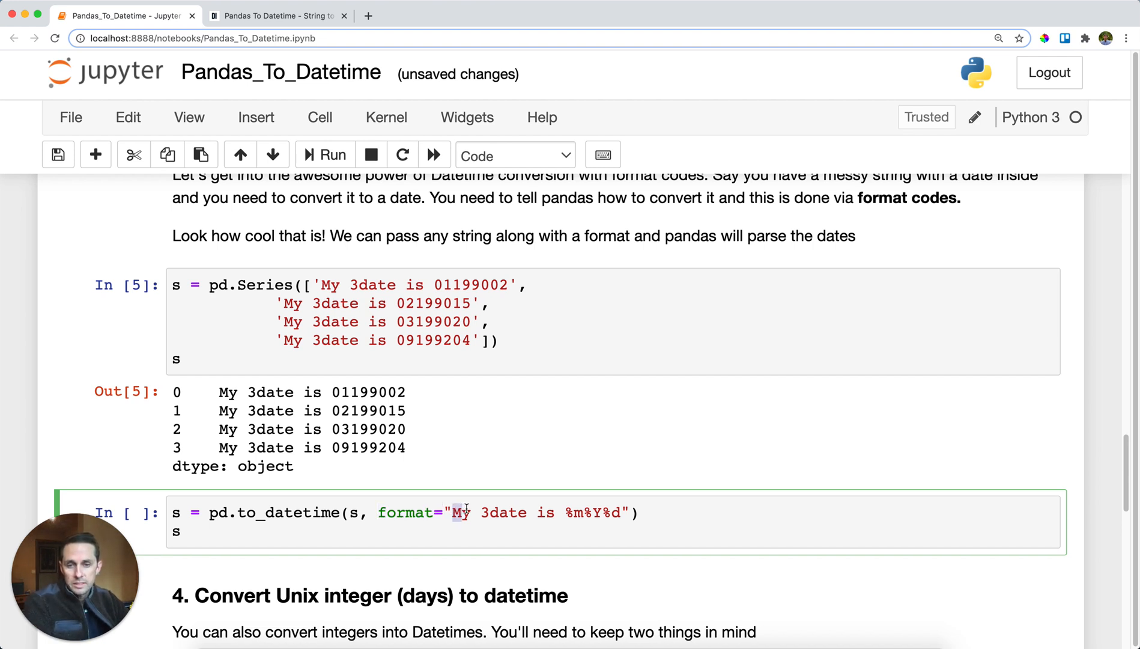
pyautogui.moveTo(453, 513); pyautogui.dragTo(562, 513)
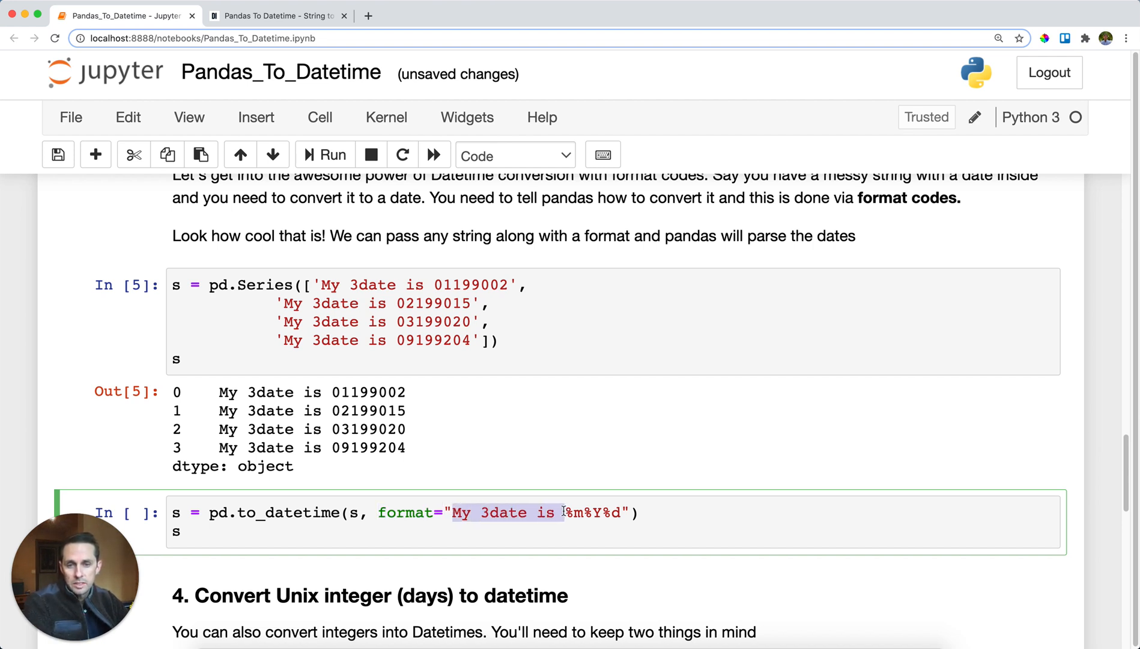
pyautogui.moveTo(540, 498)
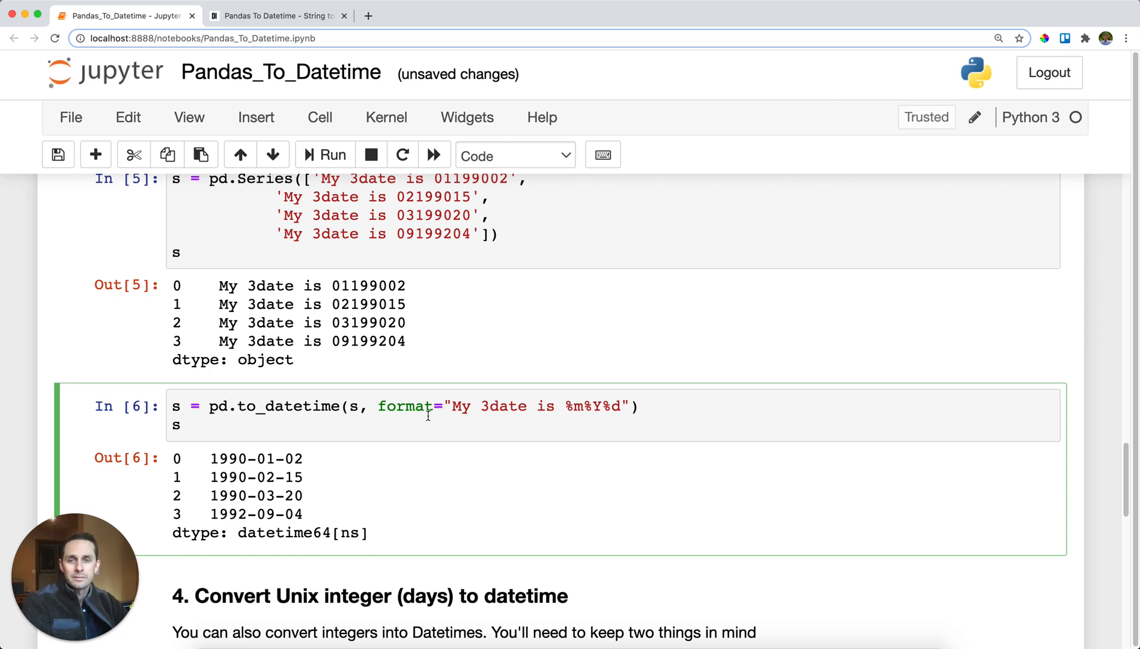
pyautogui.scroll(-3)
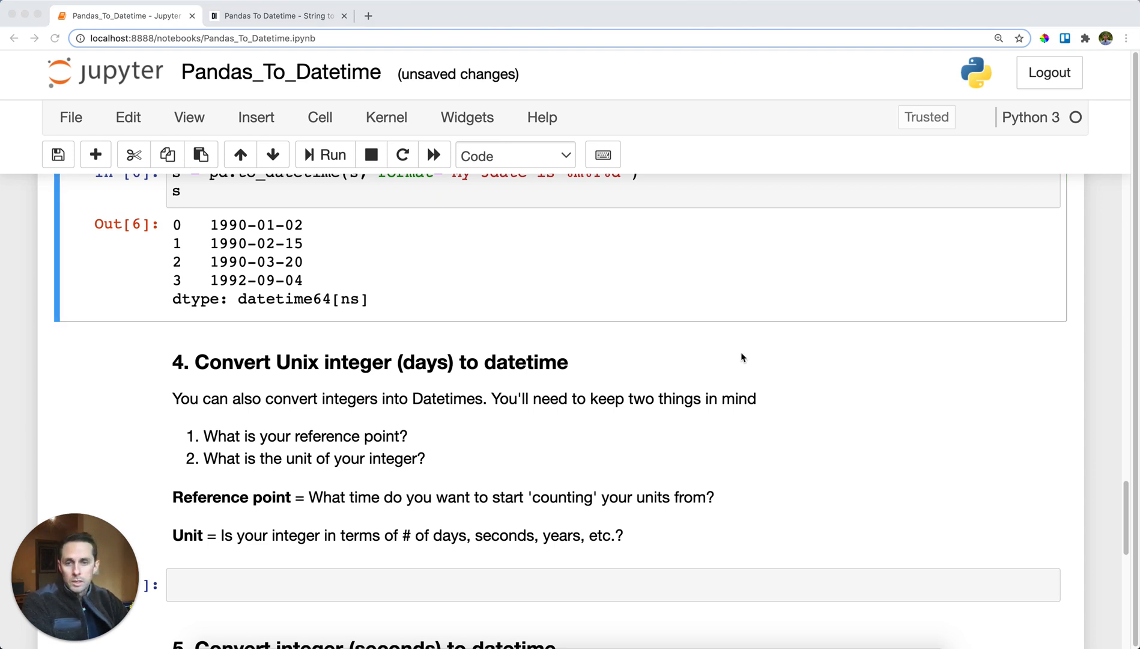
# Run pd.to_datetime(14554, unit='D', origin='unix') and highlight the 14554 day count.
pyautogui.write("pd.to_datetime(14554, unit='D', origin='unix')")
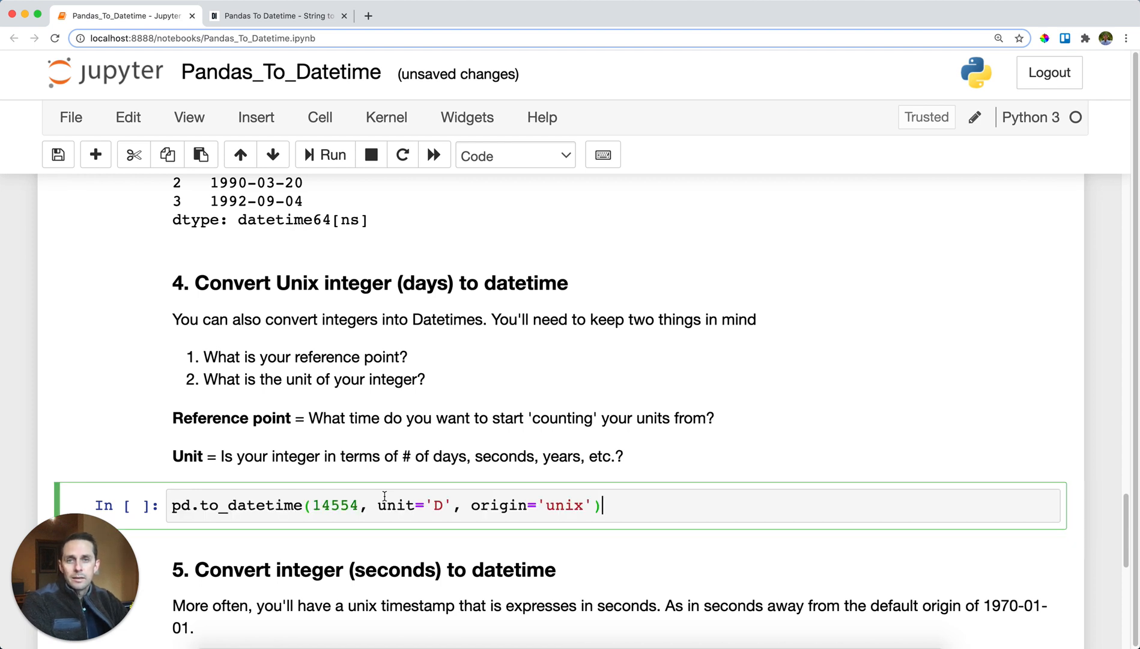
pyautogui.scroll(-3)
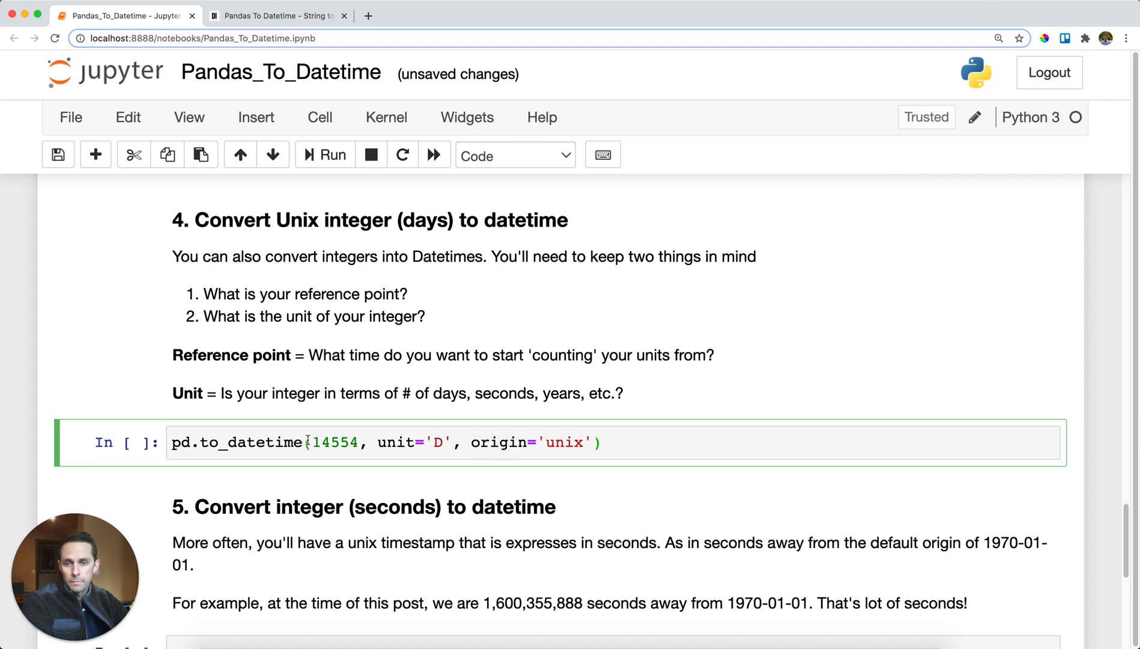
pyautogui.doubleClick(334, 442)
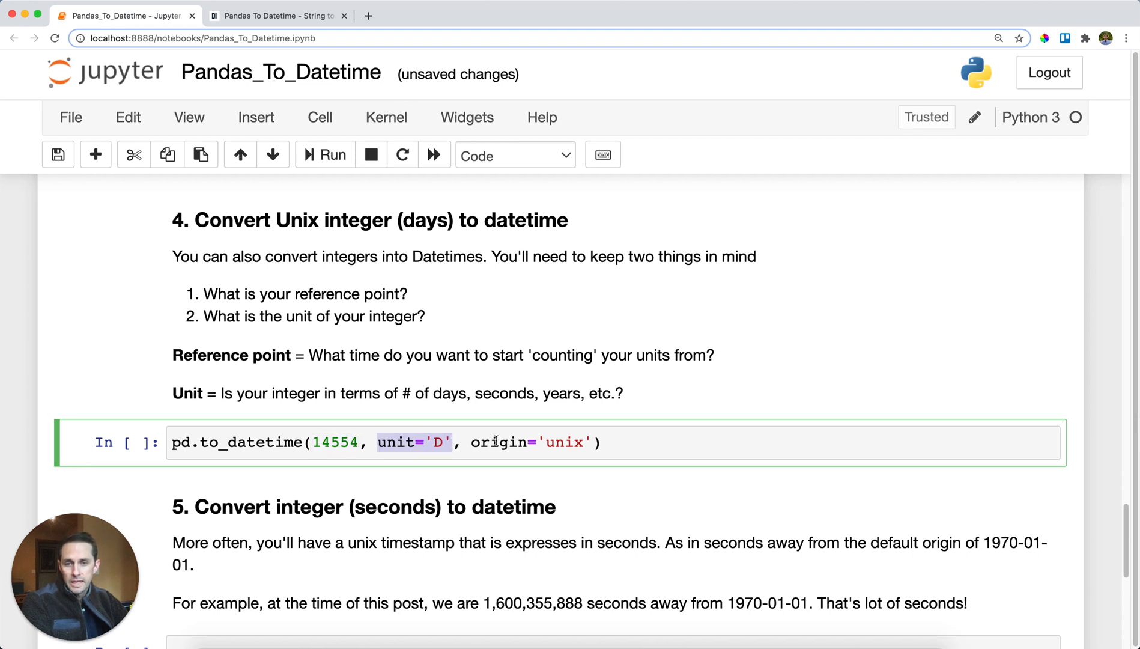
pyautogui.click(579, 443)
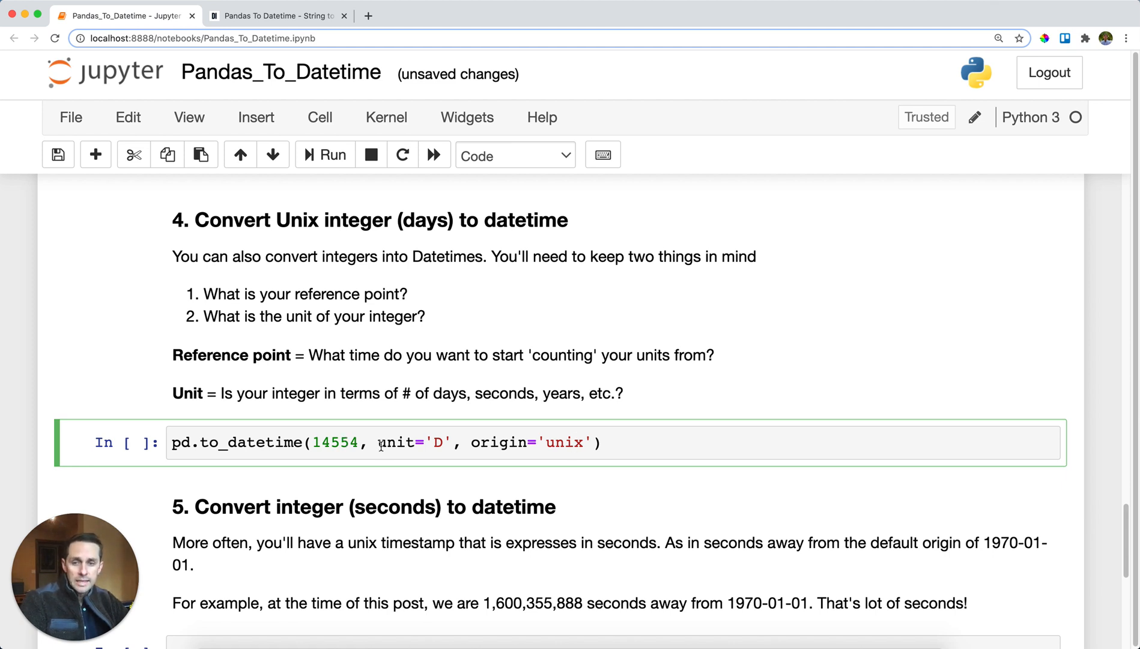
pyautogui.doubleClick(335, 443)
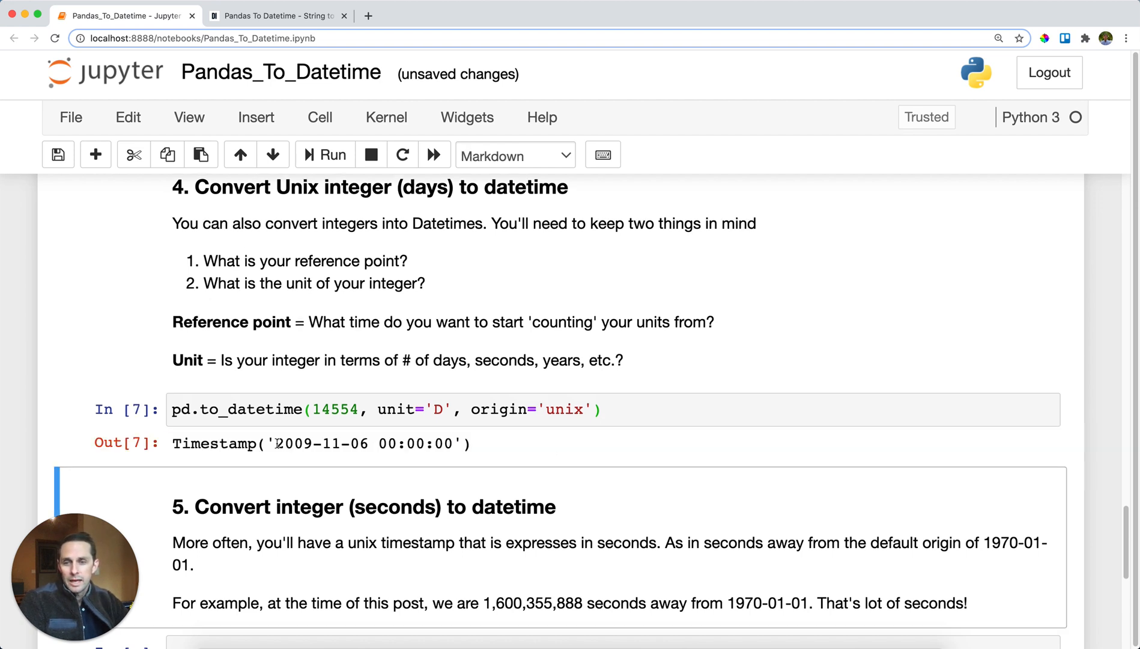
pyautogui.doubleClick(319, 443)
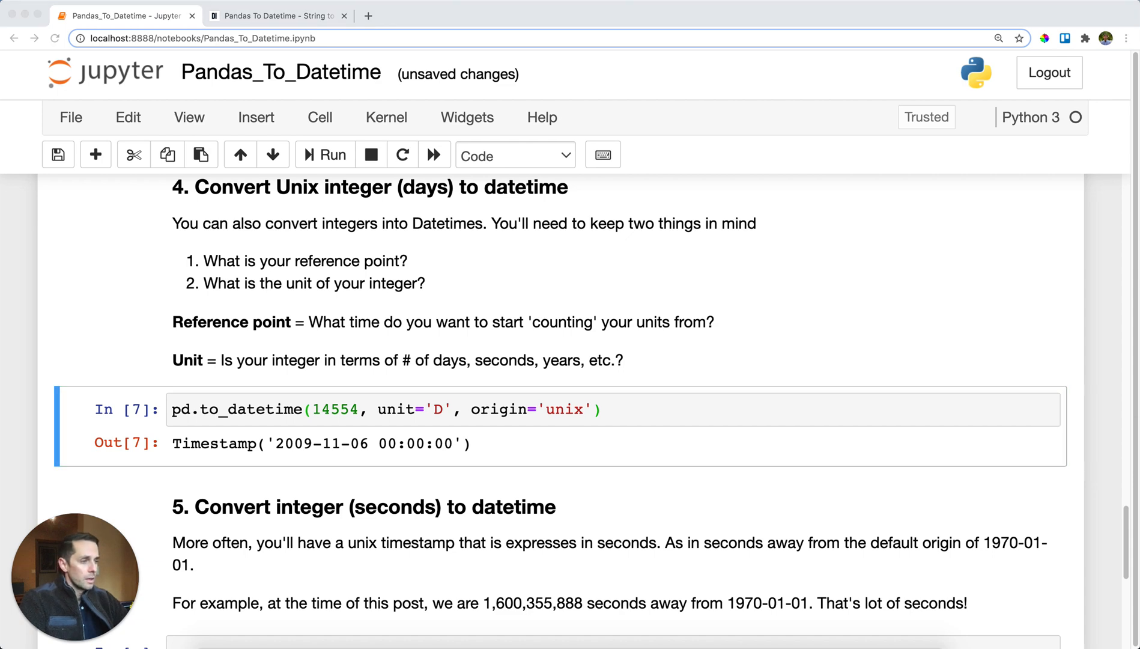
pyautogui.scroll(-3)
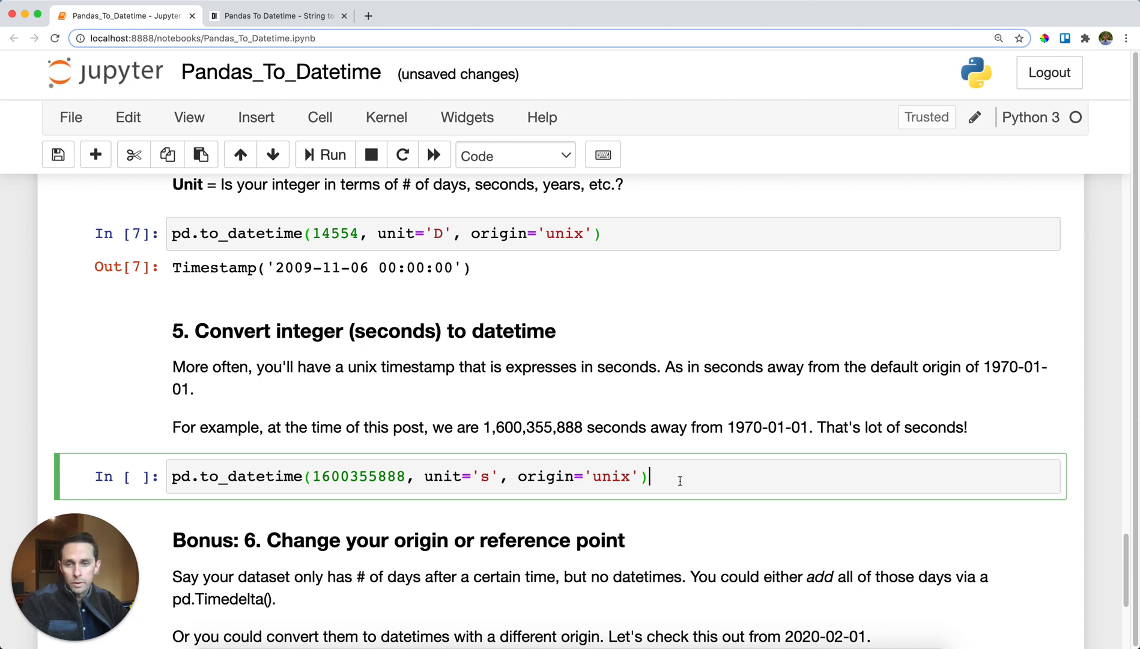
pyautogui.press('Shift+Enter')
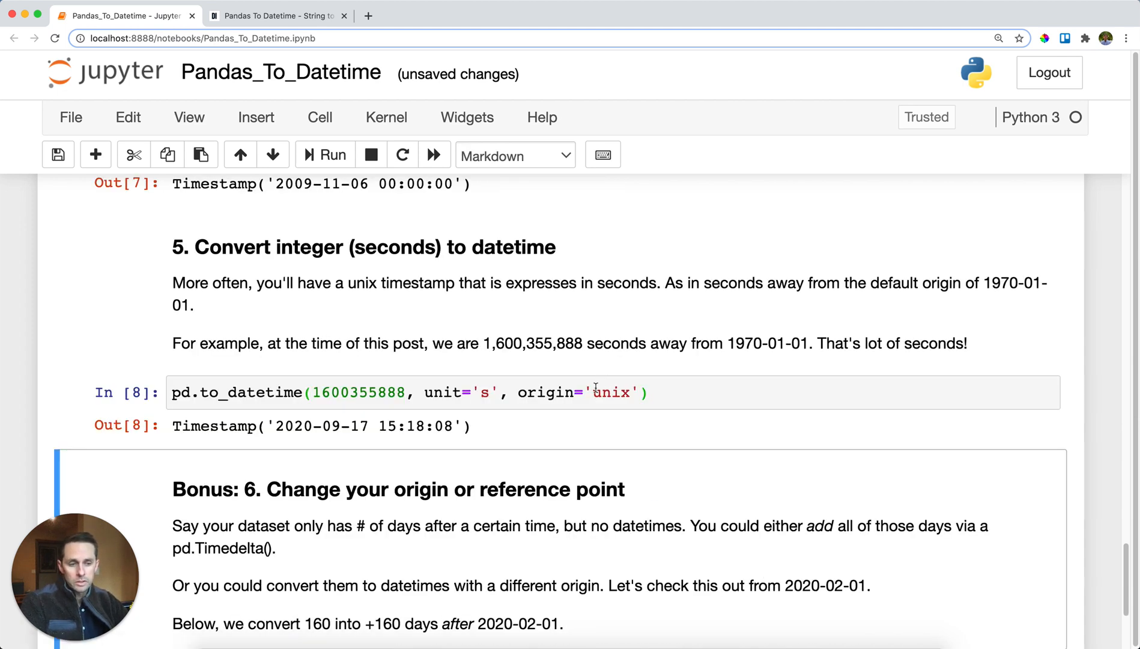
pyautogui.doubleClick(290, 426)
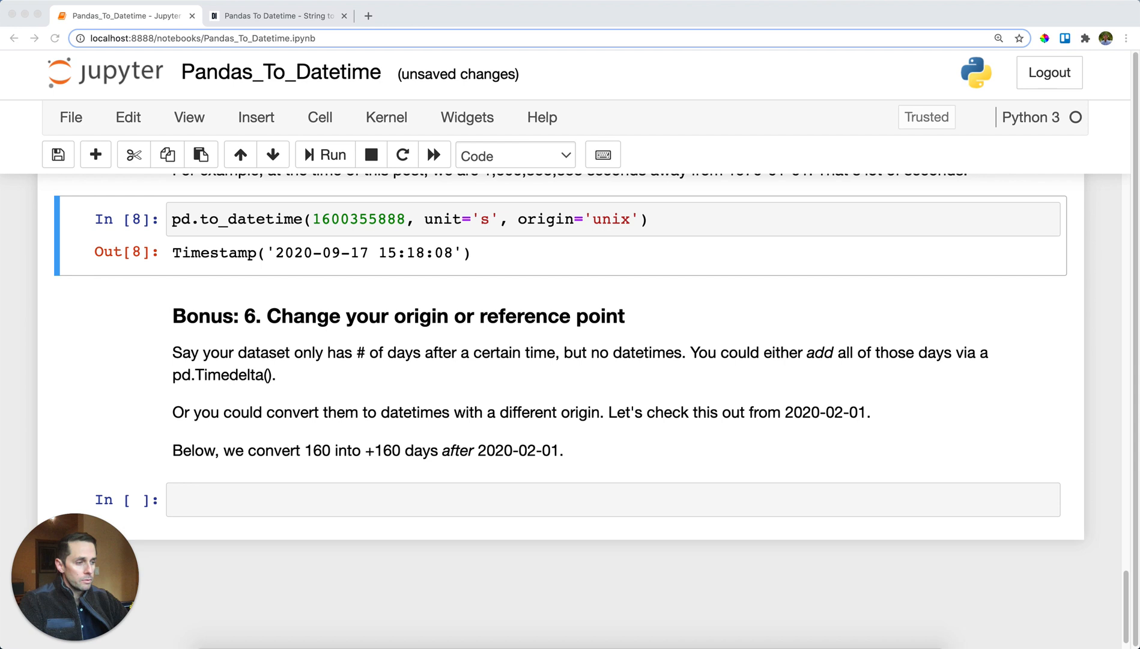
pyautogui.moveTo(455, 543)
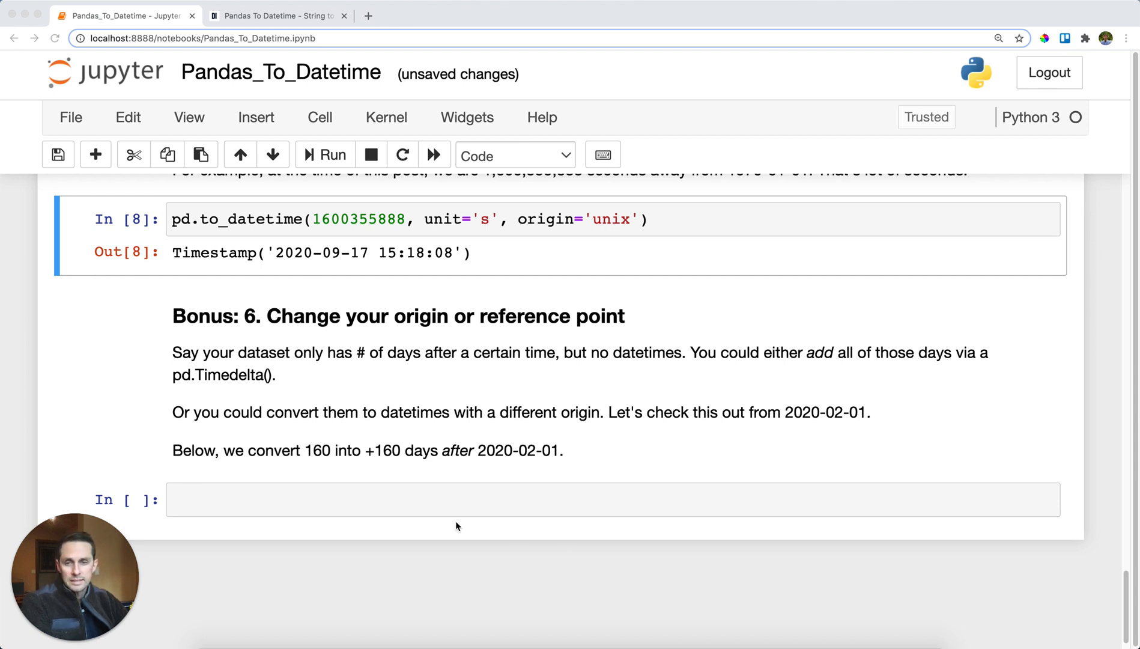
# Run pd.to_datetime(160, unit='D', origin='2020-02-01') in the Bonus cell.
pyautogui.write("pd.to_datetime(160, unit='D', origin='2020-02-01')")
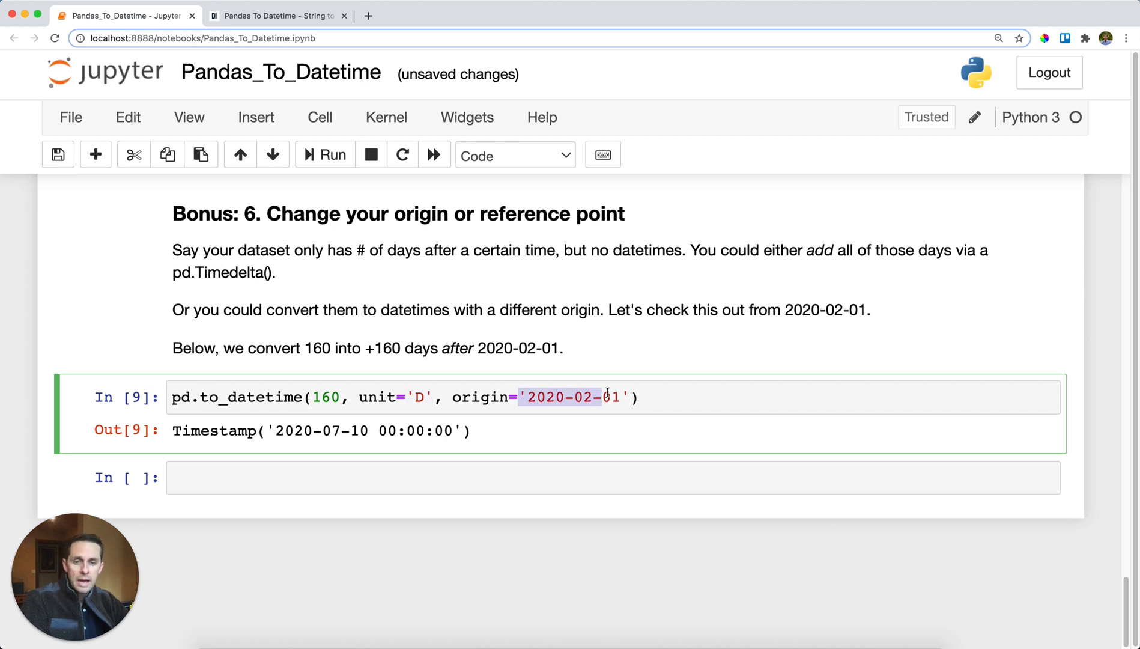
pyautogui.click(645, 397)
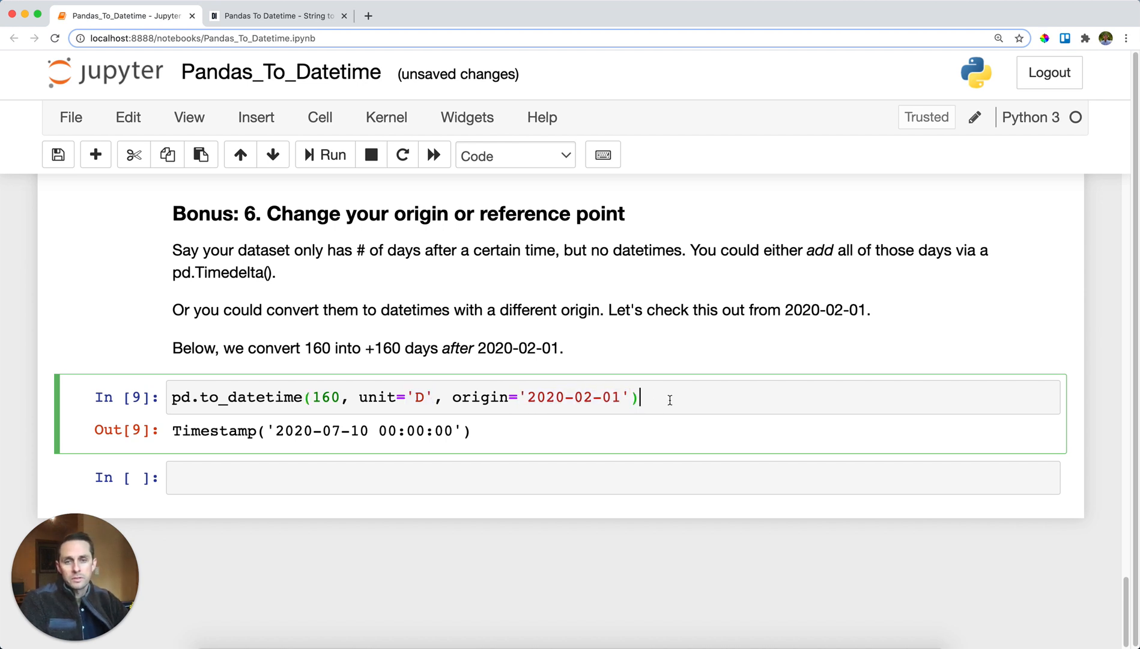